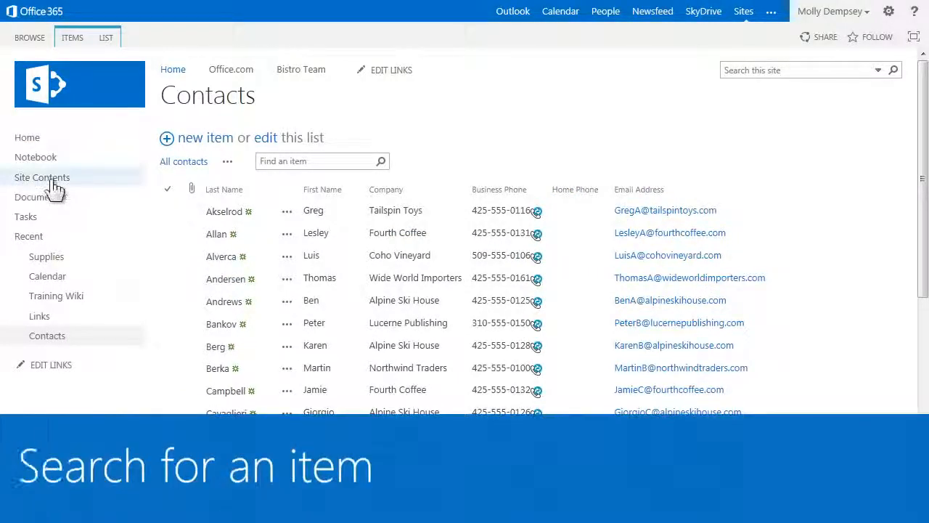
Search the contacts for 'alpine', then clear the search to show everyone again.
{"action": "left_click", "coordinate": [319, 160]}
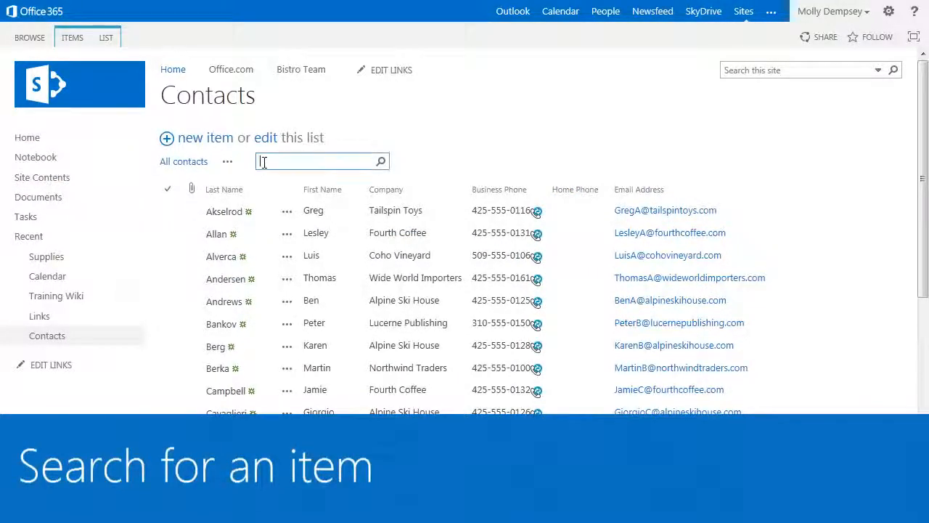
{"action": "type", "text": "alpine"}
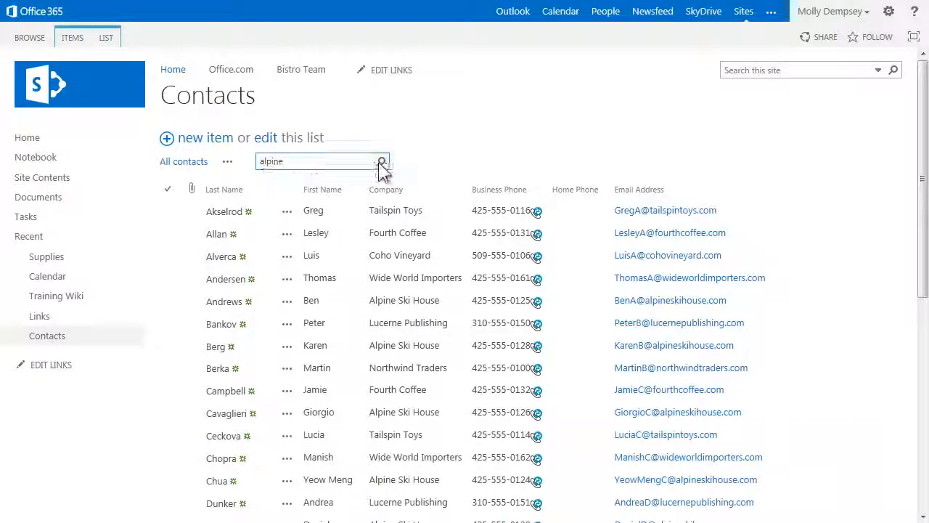
{"action": "left_click", "coordinate": [382, 161]}
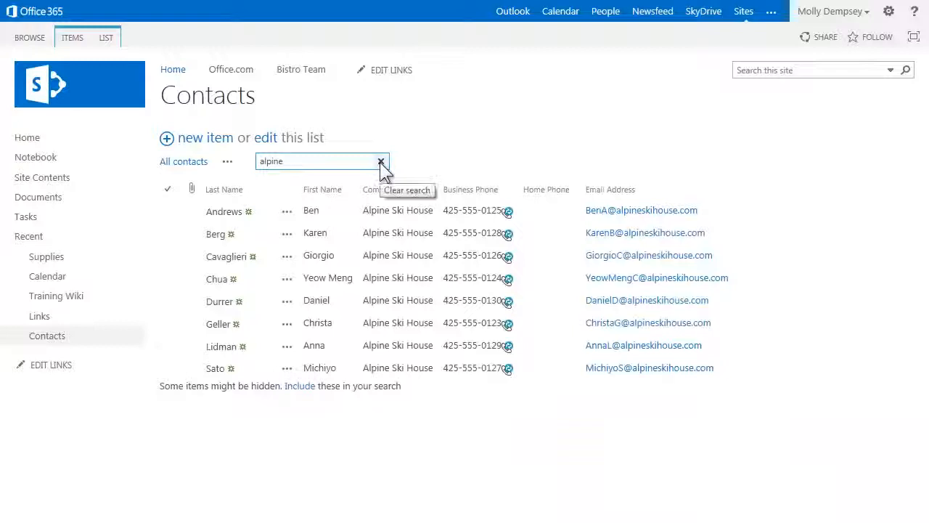
{"action": "left_click", "coordinate": [381, 161]}
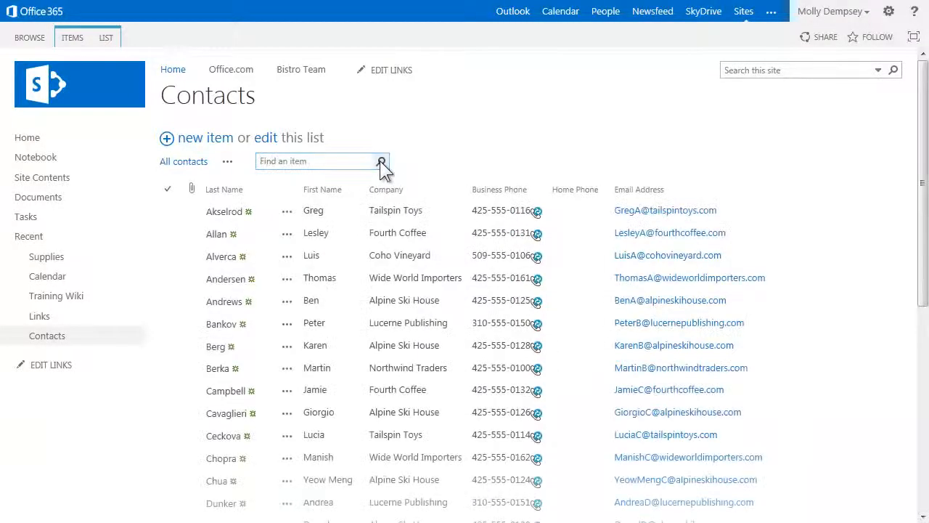
{"action": "mouse_move", "coordinate": [327, 189]}
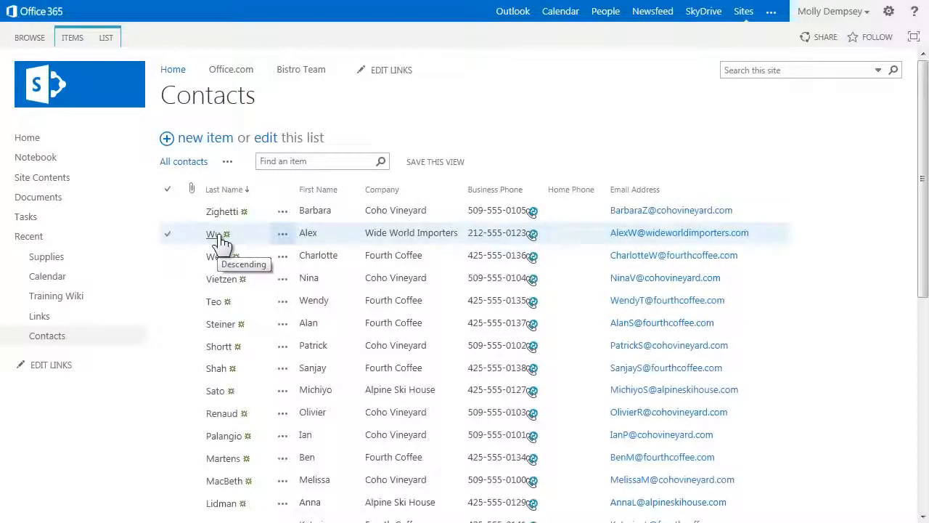
{"action": "mouse_move", "coordinate": [318, 189]}
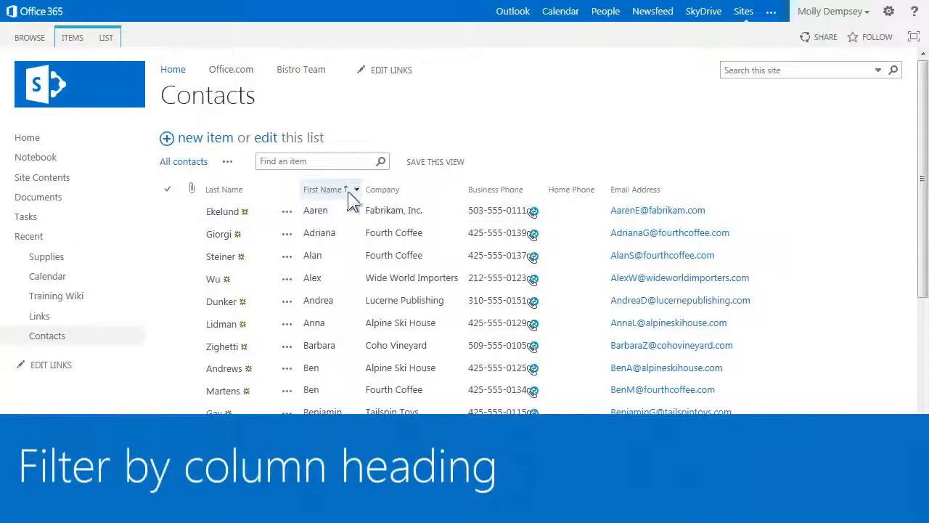
Filter by selected first names, then by Company = Wide World Importers, and drop the first-name filter.
{"action": "left_click", "coordinate": [356, 189]}
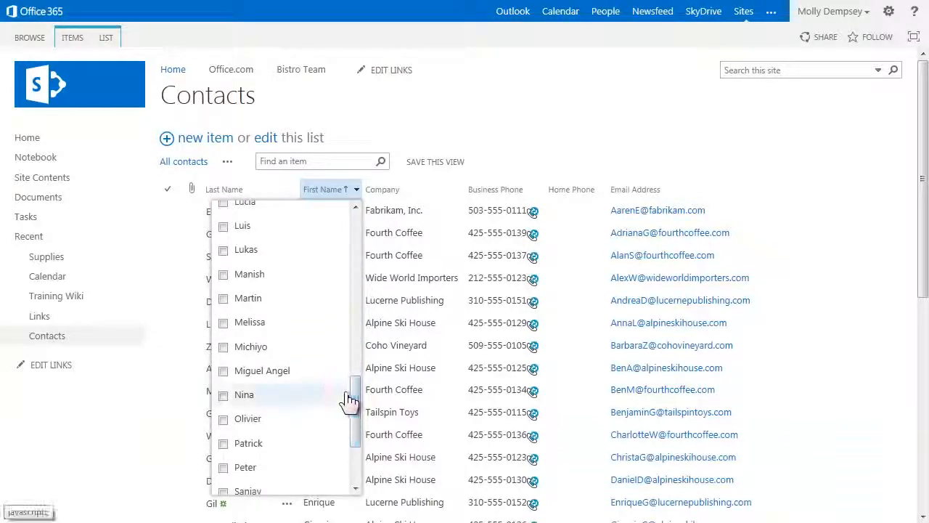
{"action": "left_click", "coordinate": [223, 273]}
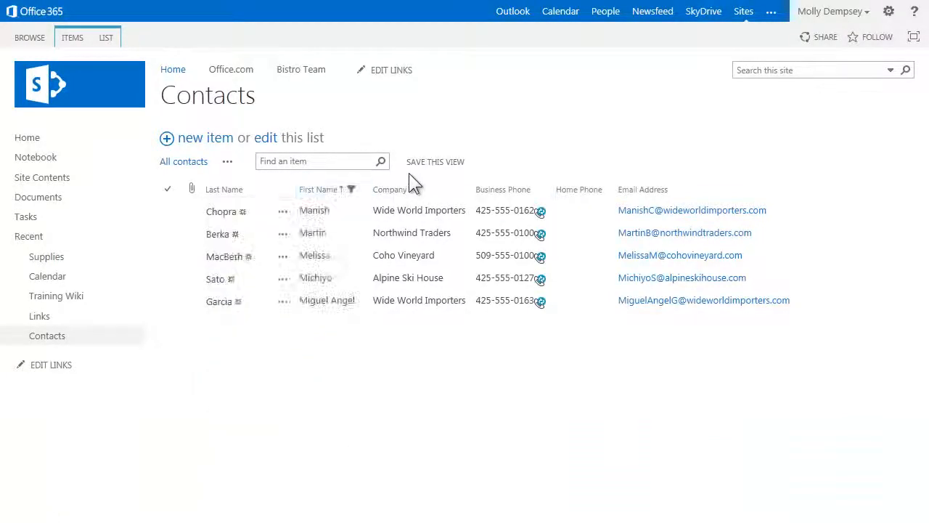
{"action": "left_click", "coordinate": [466, 189]}
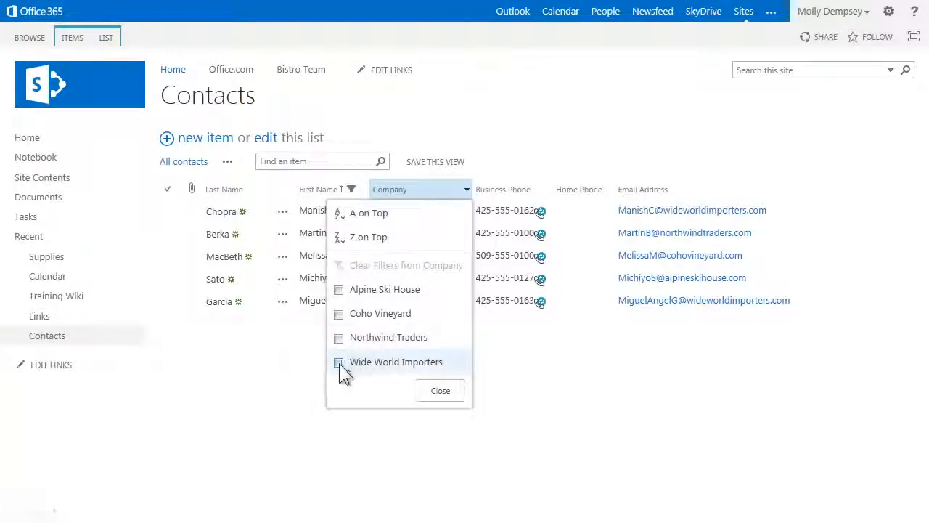
{"action": "left_click", "coordinate": [338, 361]}
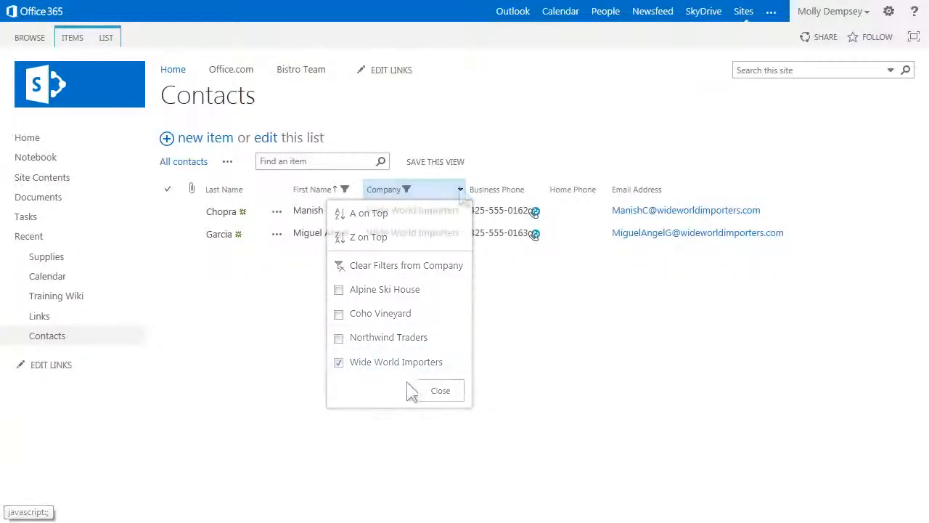
{"action": "left_click", "coordinate": [440, 389]}
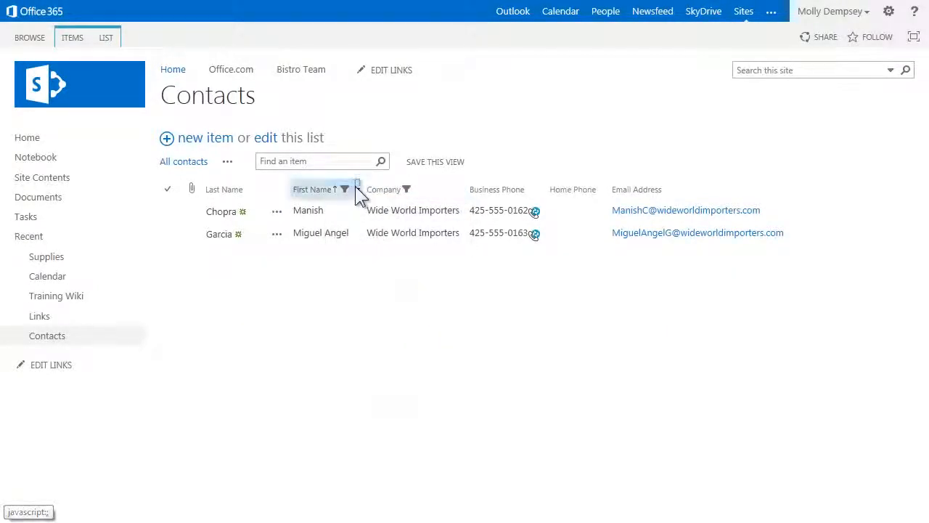
{"action": "left_click", "coordinate": [346, 188]}
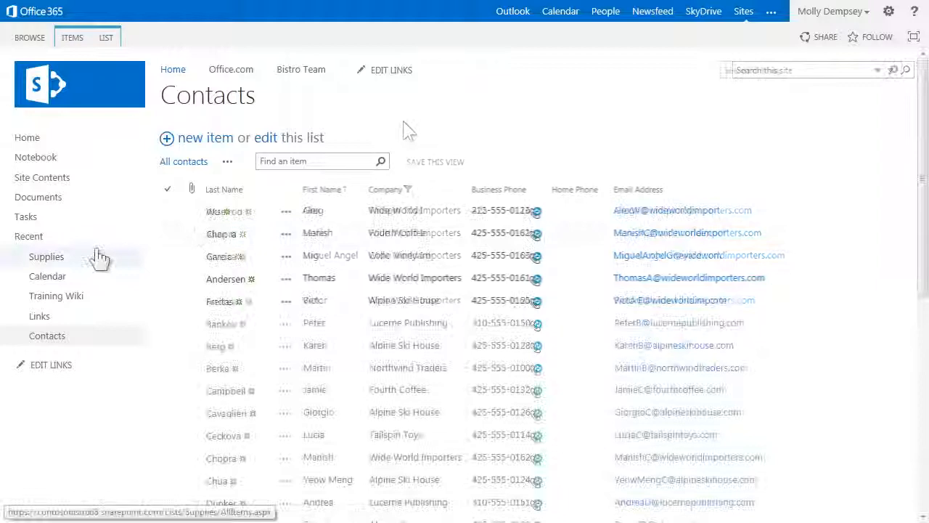
Visit the Supplies list and return to Contacts so all contacts show unfiltered.
{"action": "left_click", "coordinate": [47, 255]}
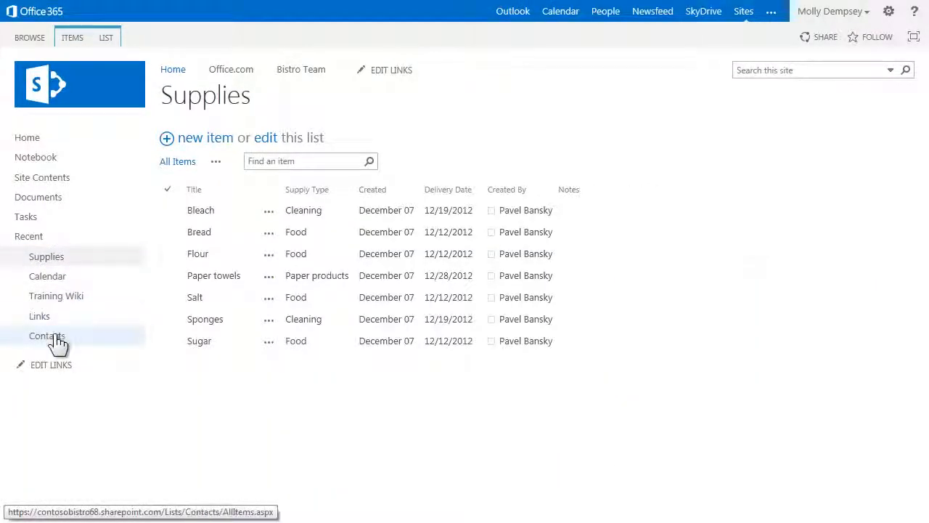
{"action": "left_click", "coordinate": [46, 336]}
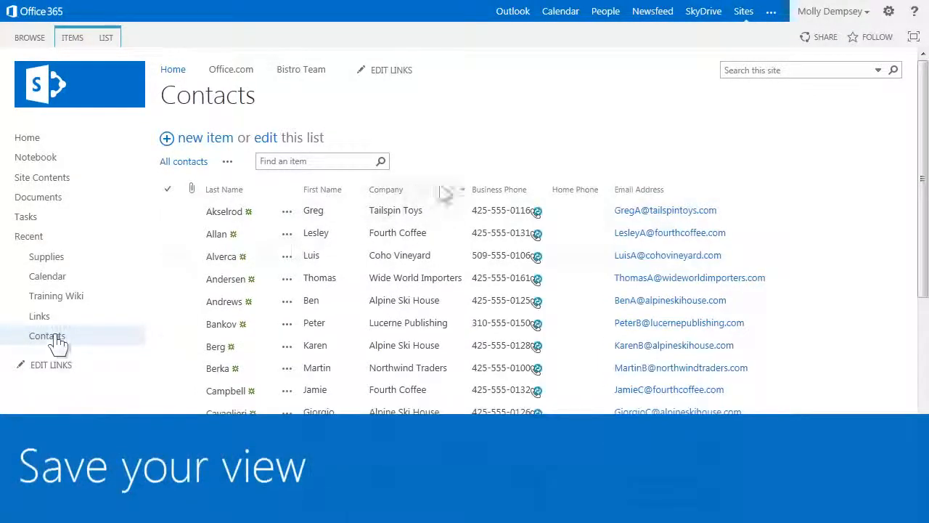
Filter Company to Fourth Coffee and begin saving the result as a view.
{"action": "left_click", "coordinate": [462, 189]}
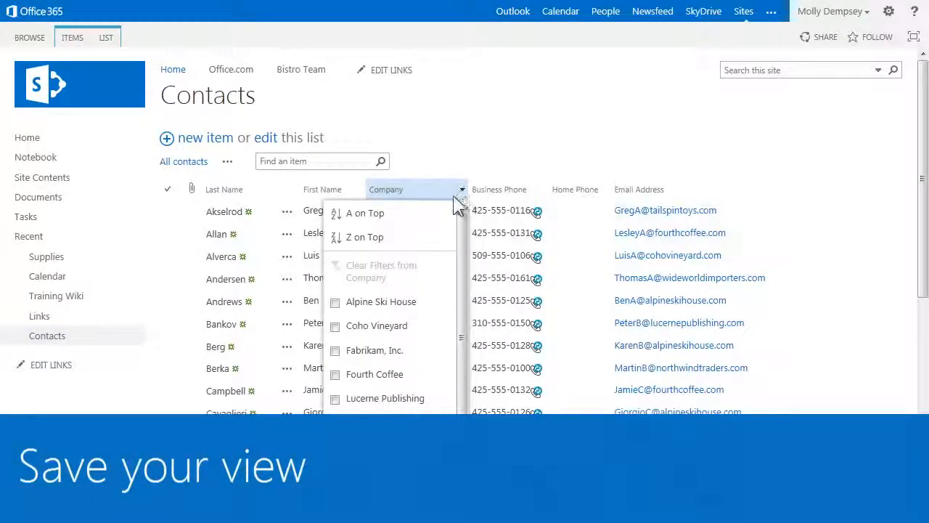
{"action": "left_click", "coordinate": [334, 374]}
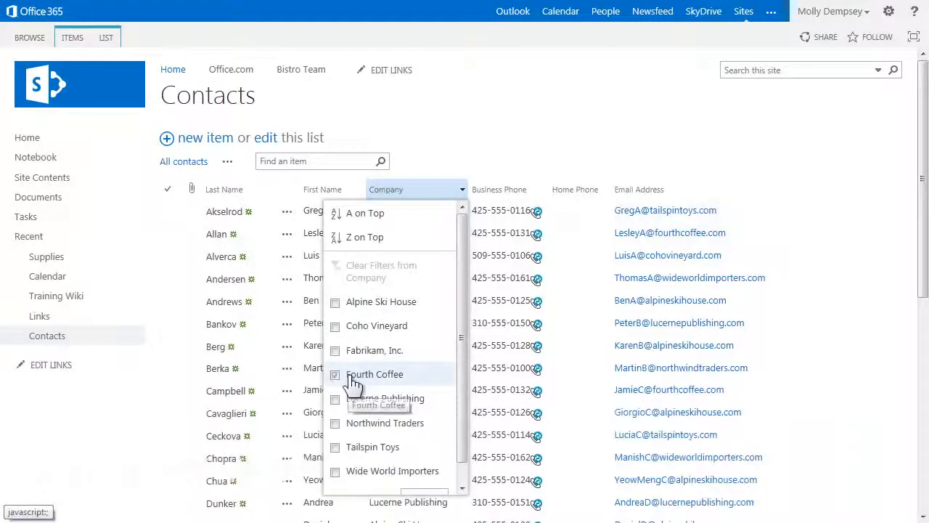
{"action": "left_click", "coordinate": [334, 375]}
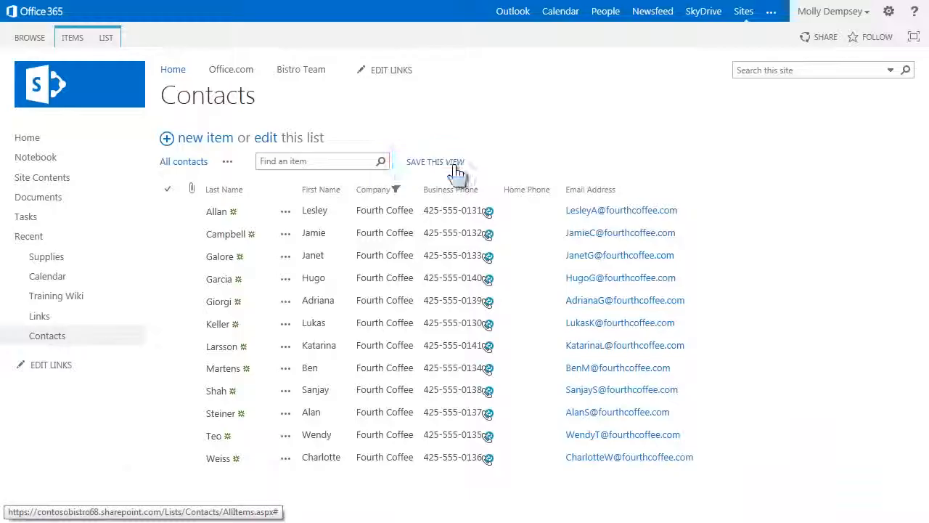
{"action": "left_click", "coordinate": [435, 162]}
{"action": "type", "text": "Fourth Coff"}
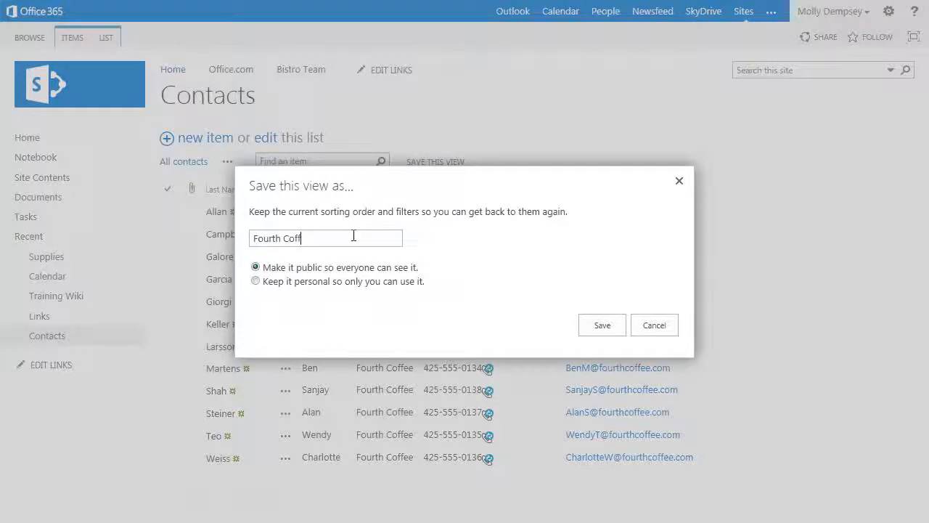
Name the view 'Fourth Coffee', keep it personal, and save it.
{"action": "type", "text": "ee"}
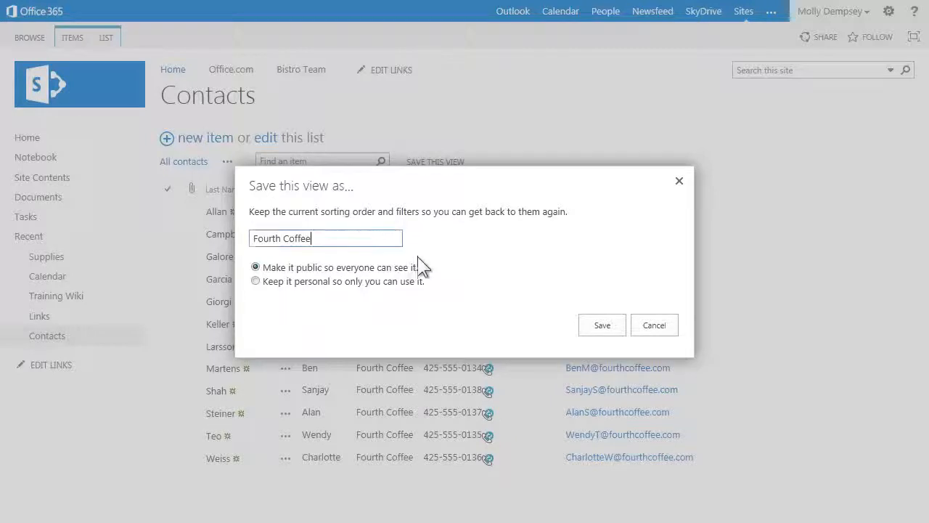
{"action": "left_click", "coordinate": [256, 282]}
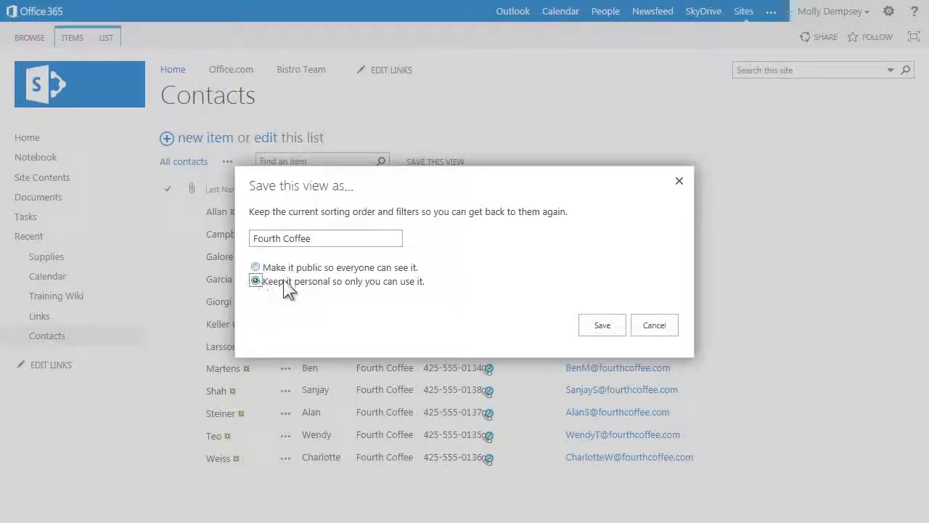
{"action": "left_click", "coordinate": [601, 325]}
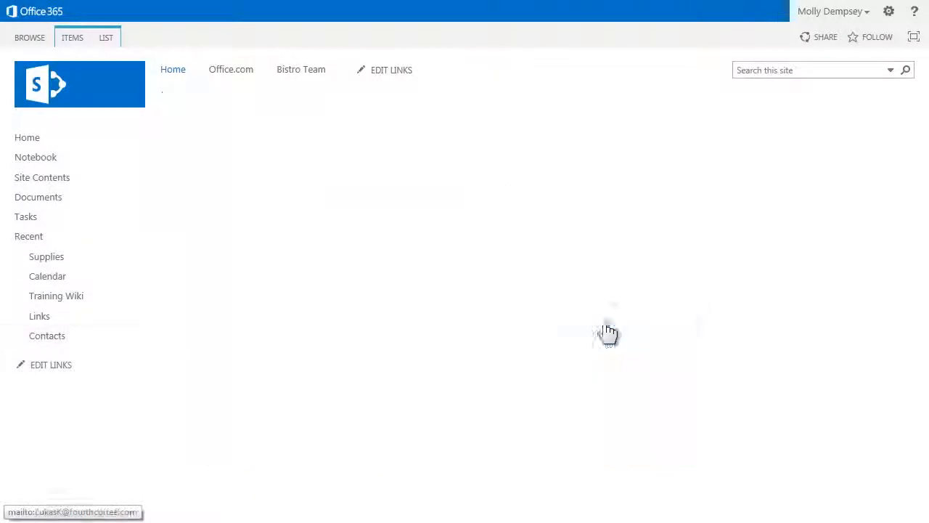
Check the Fourth Coffee view link beside All contacts, then switch back to All contacts.
{"action": "left_click", "coordinate": [46, 335]}
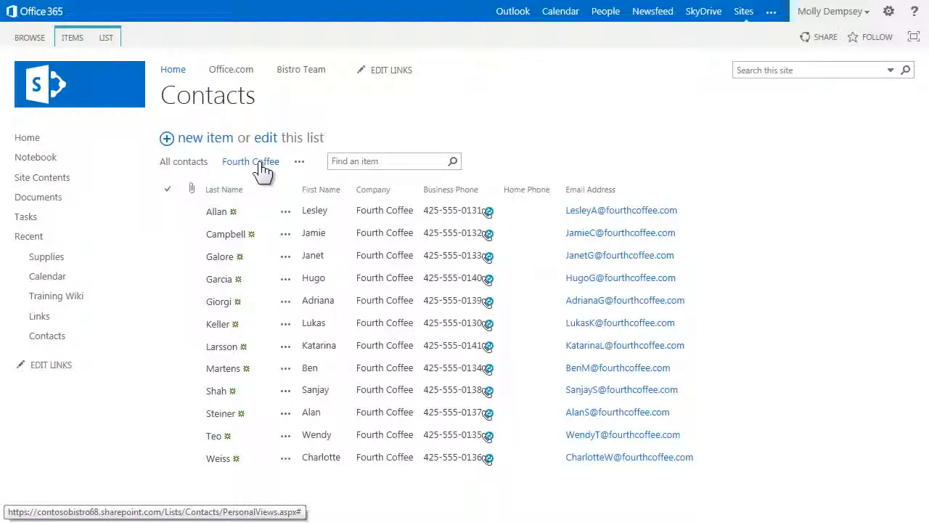
{"action": "left_click", "coordinate": [183, 161]}
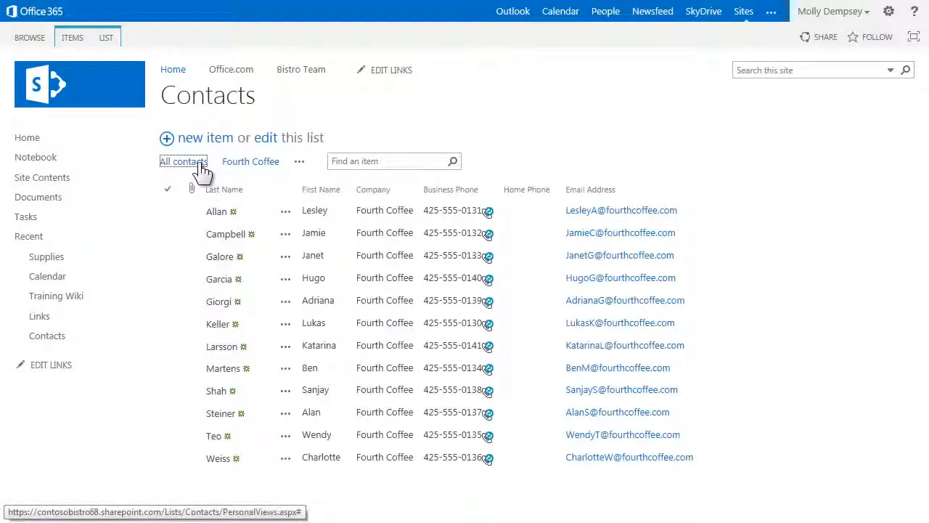
{"action": "left_click", "coordinate": [183, 161]}
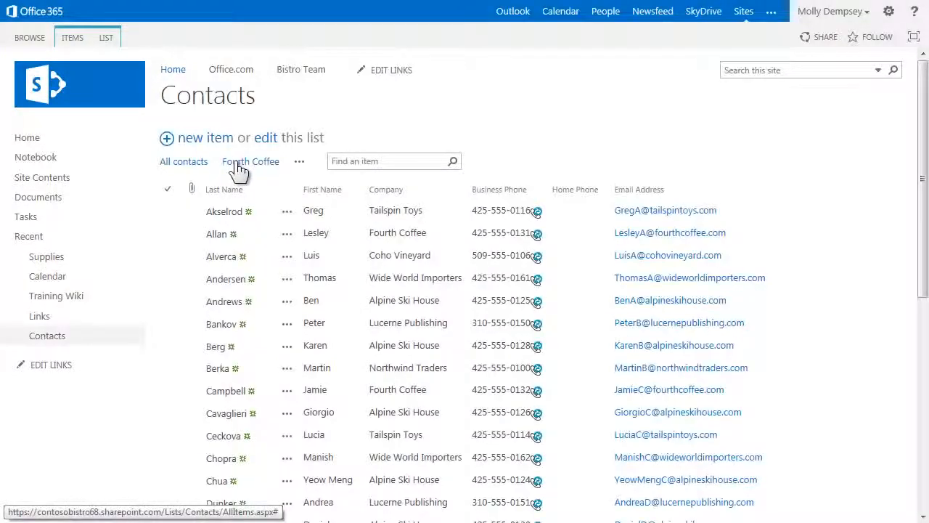
{"action": "mouse_move", "coordinate": [87, 221]}
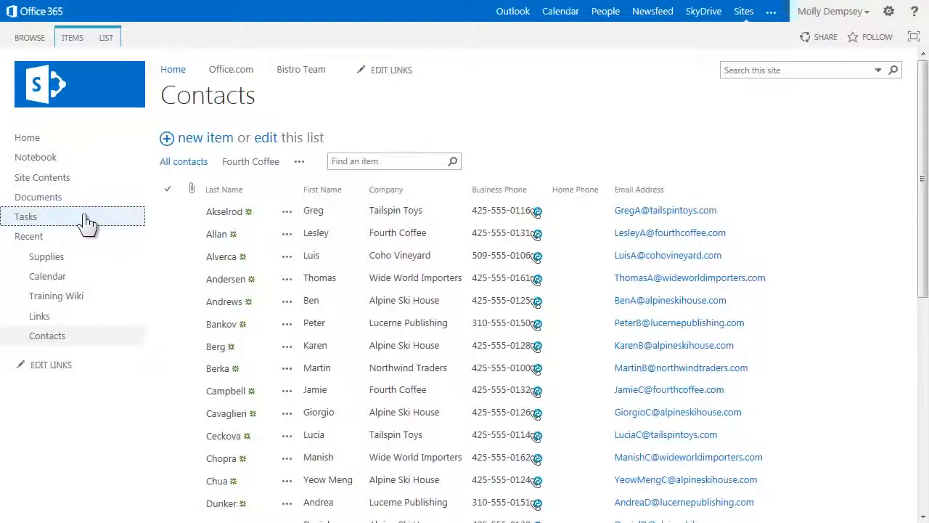
Go to the Tasks list and peek at its extra views menu next to Completed.
{"action": "left_click", "coordinate": [26, 216]}
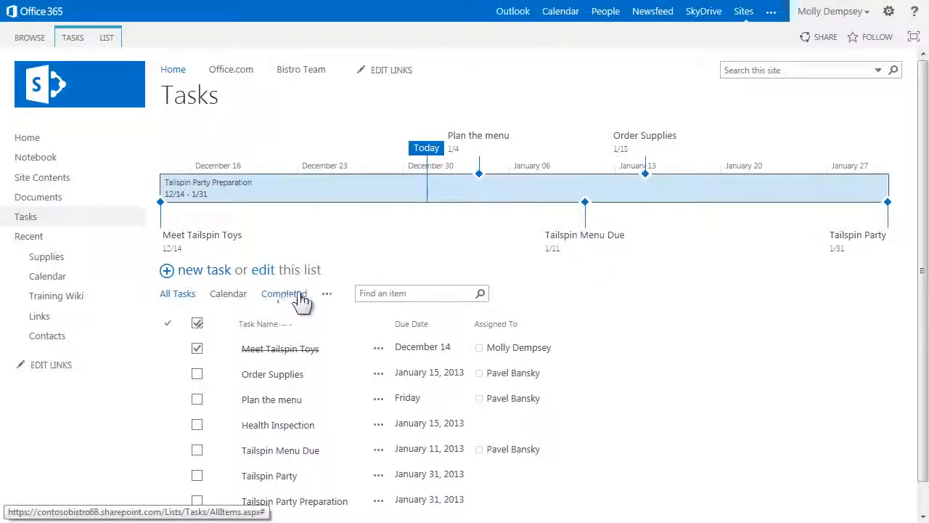
{"action": "left_click", "coordinate": [327, 294]}
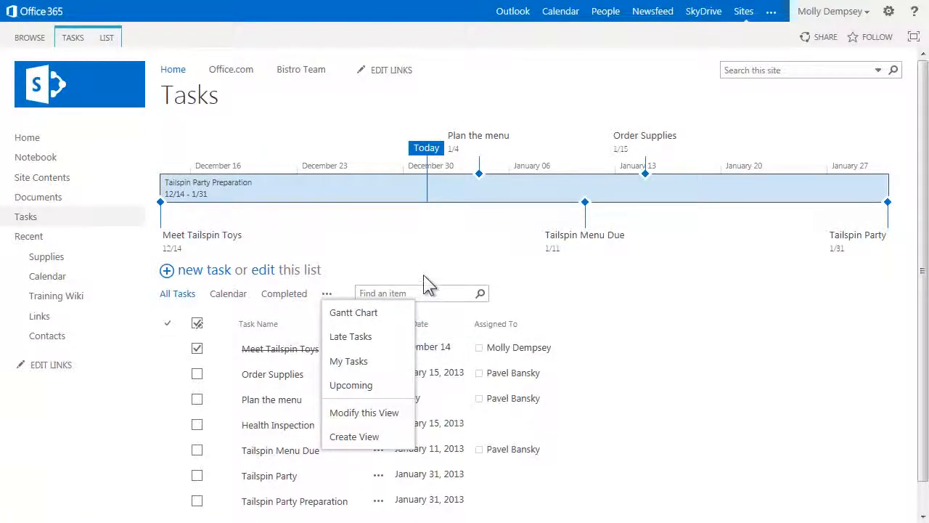
{"action": "left_click", "coordinate": [327, 294]}
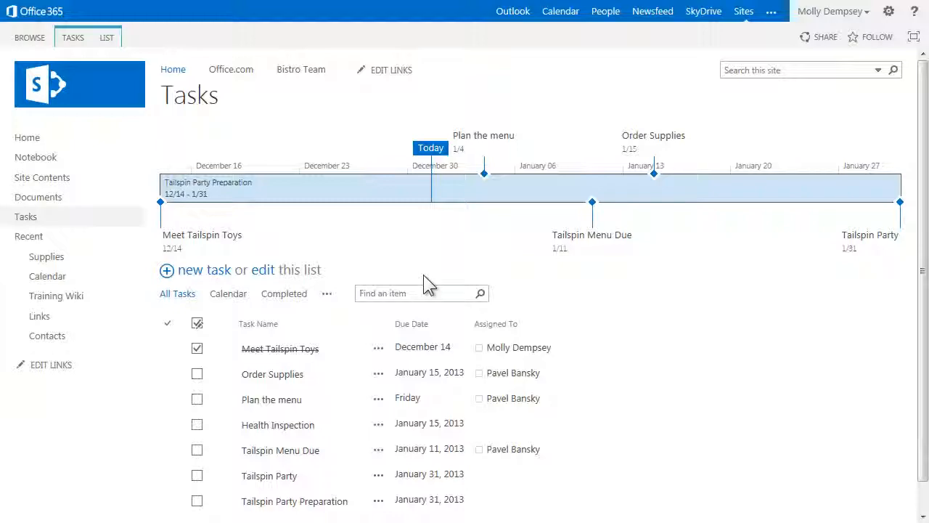